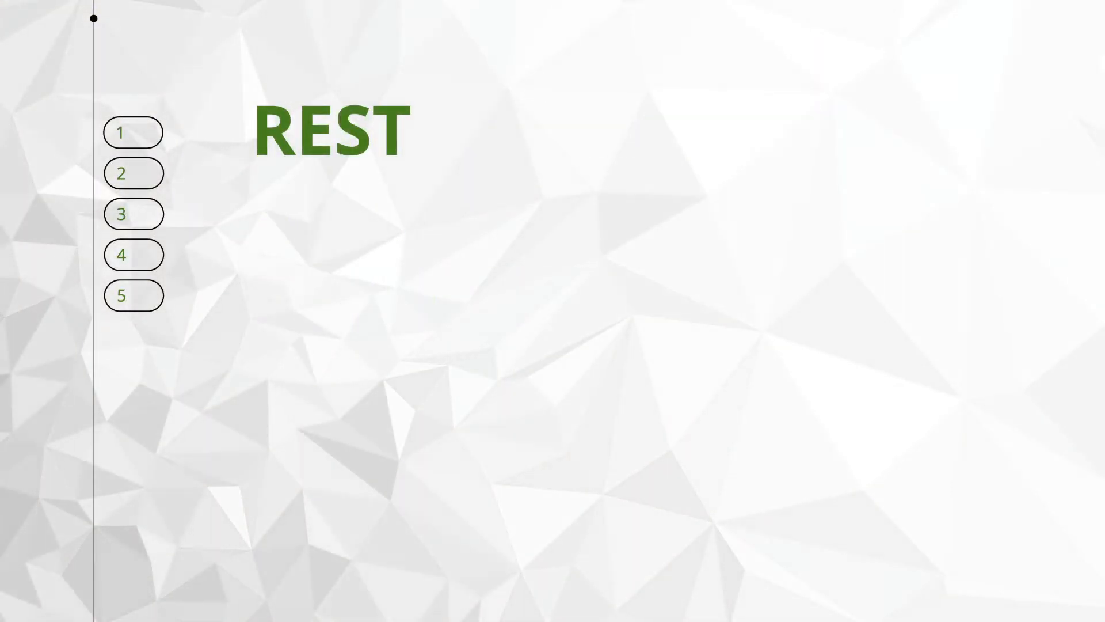
- Advance the REST slideshow to its first point, "CLIENT - SERVER"
left_click(122, 132)
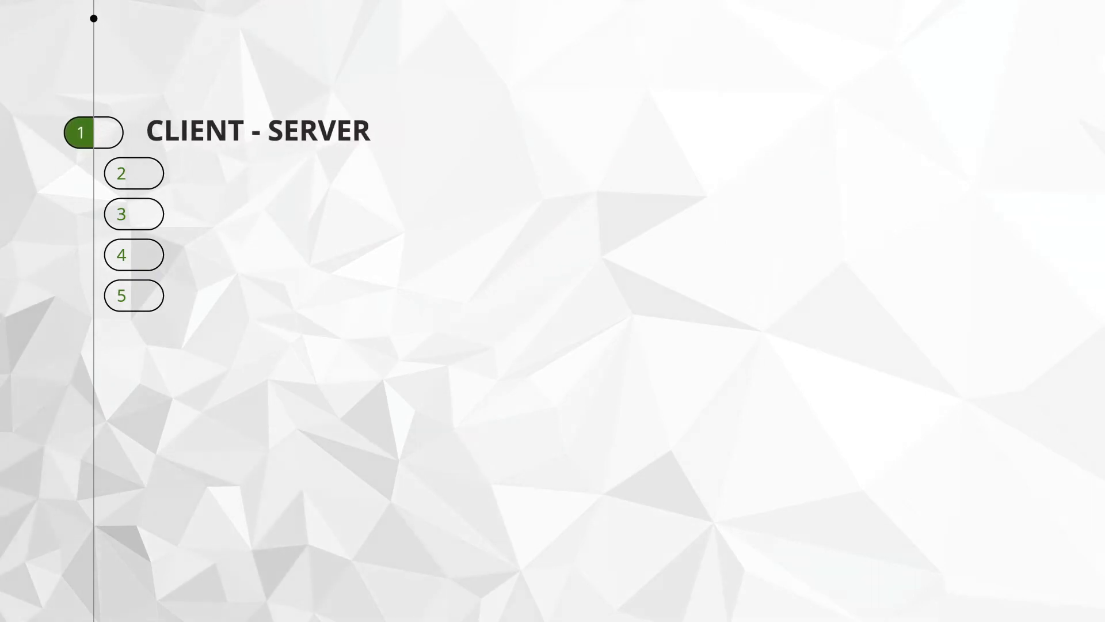